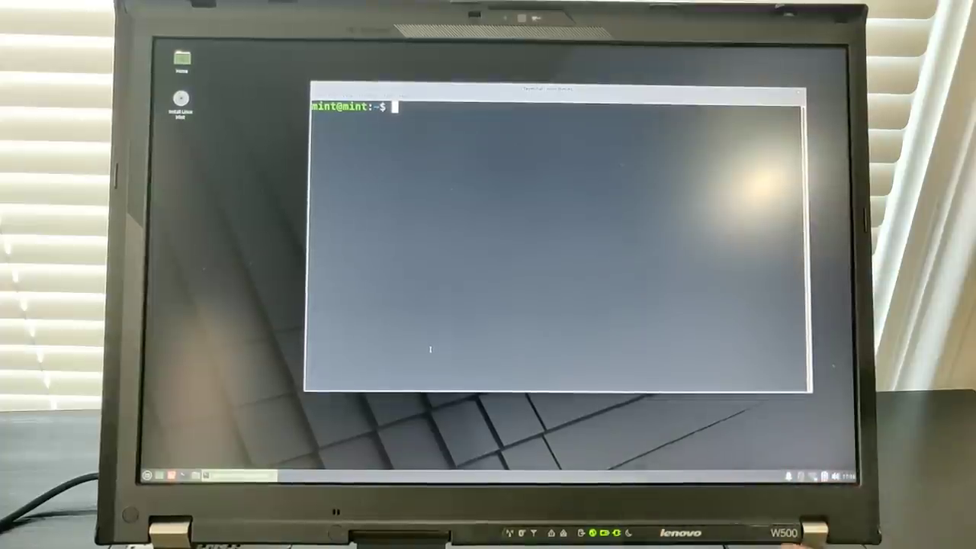
{"action": "type", "text": "neofet"}
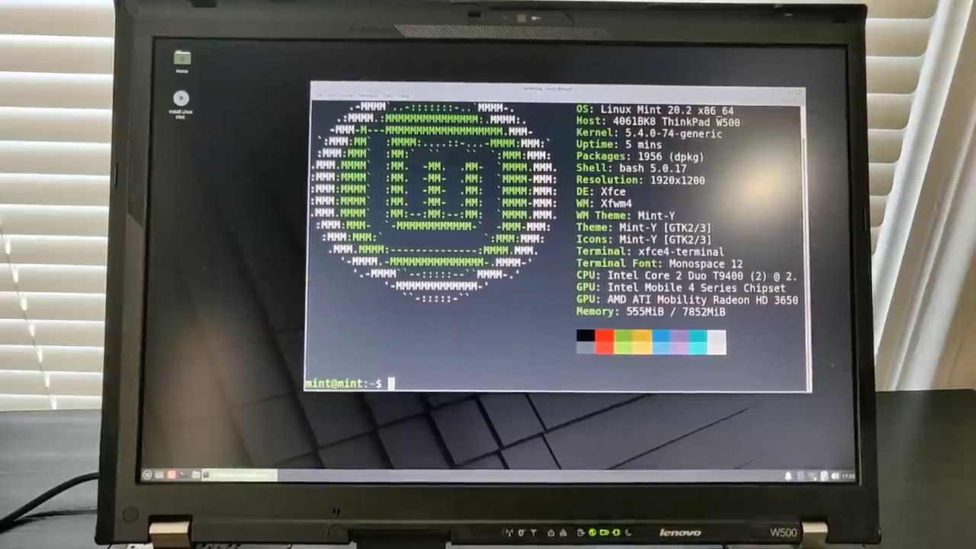
{"action": "type", "text": "lsblk"}
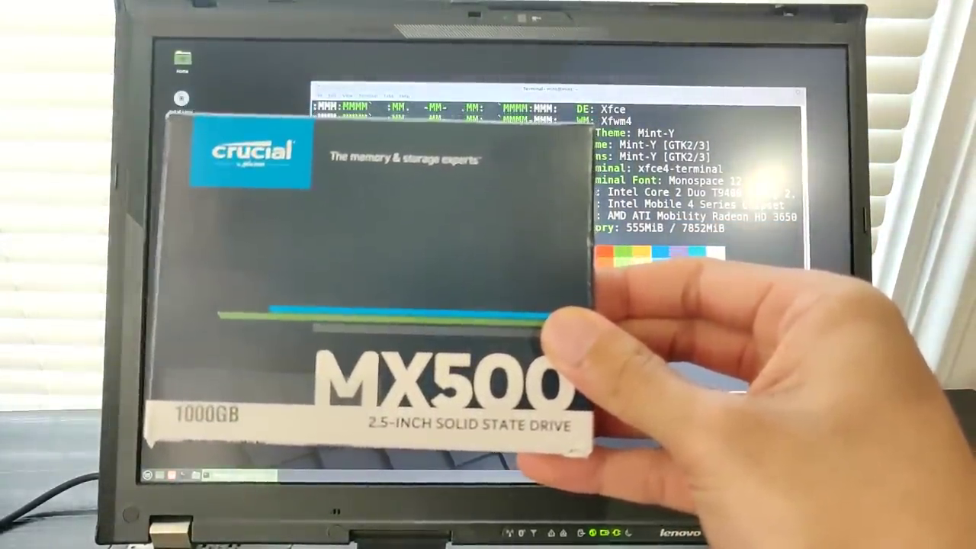
{"action": "type", "text": "lsblk"}
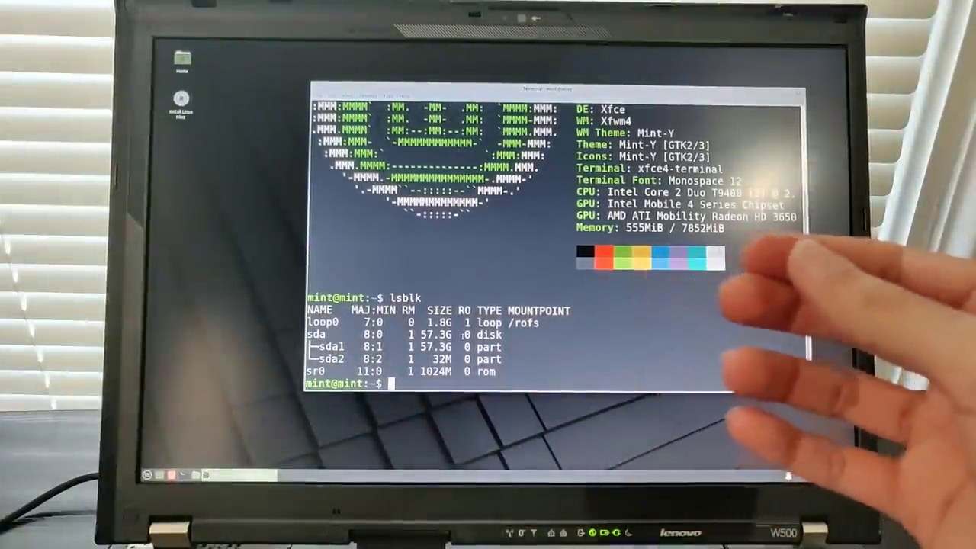